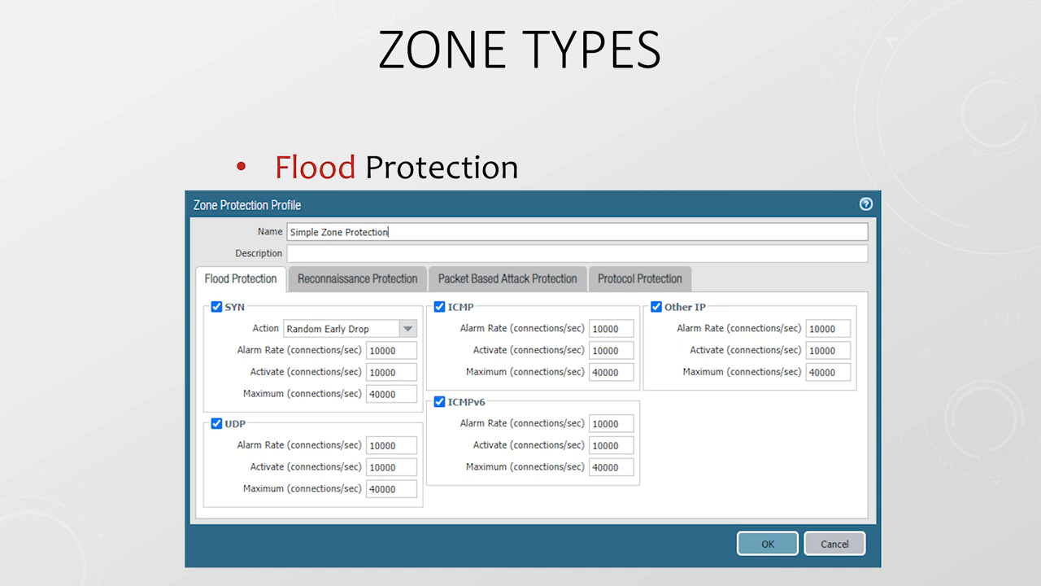
- Advance the Zone Types slide to the Reconnaissance Protection screenshot with port scan and host sweep alerts
{"action": "left_click", "coordinate": [356, 278]}
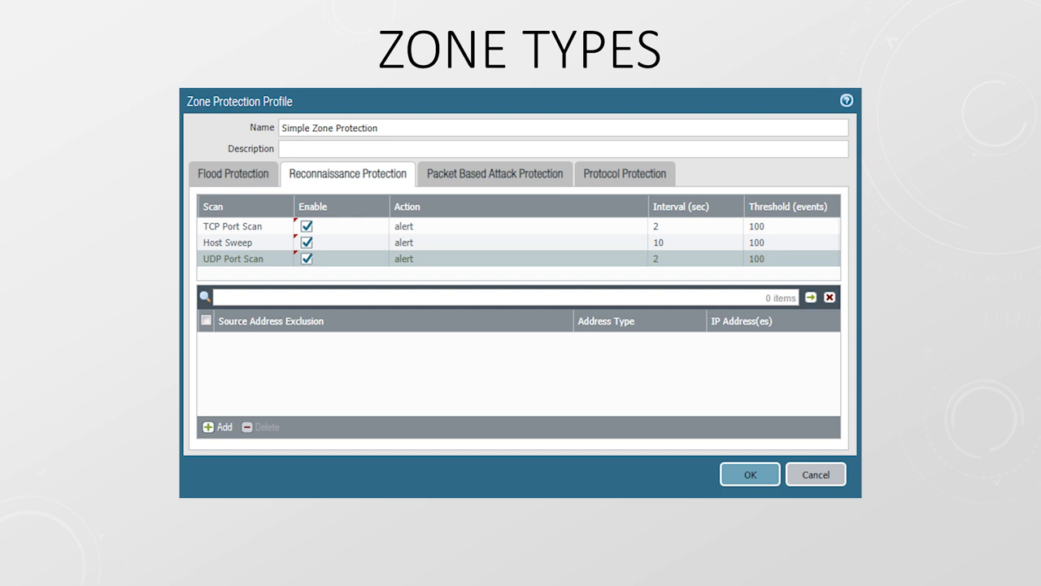
- Advance to the Packet Based Attack Protection screenshots, IP Drop then TCP Drop
{"action": "left_click", "coordinate": [494, 172]}
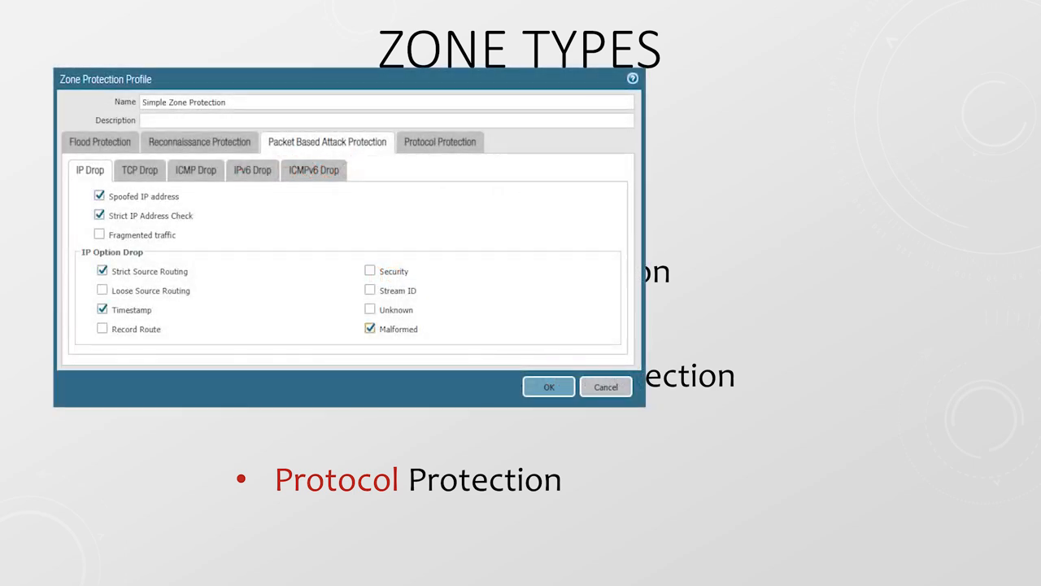
{"action": "left_click", "coordinate": [140, 171]}
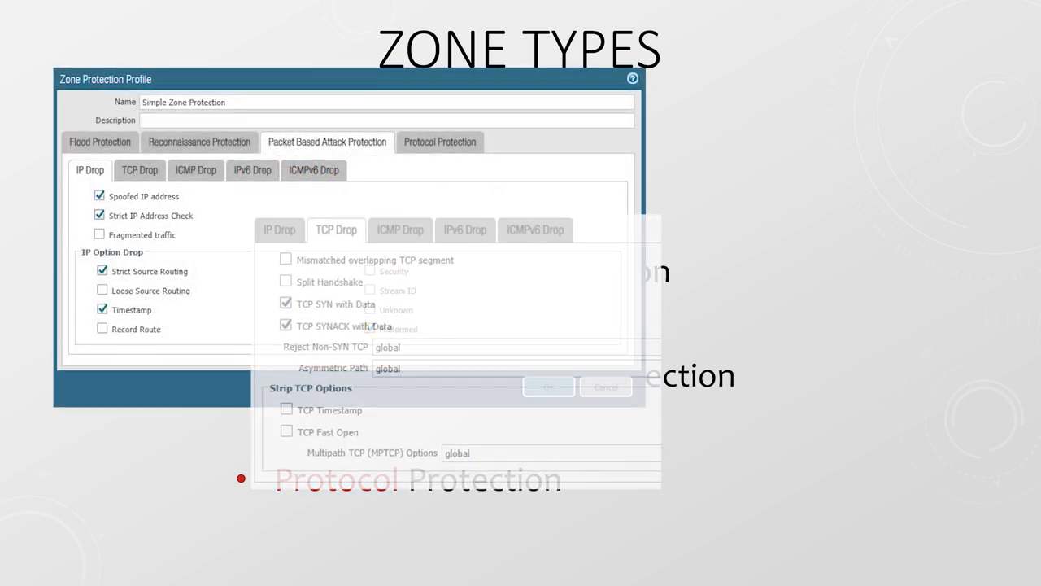